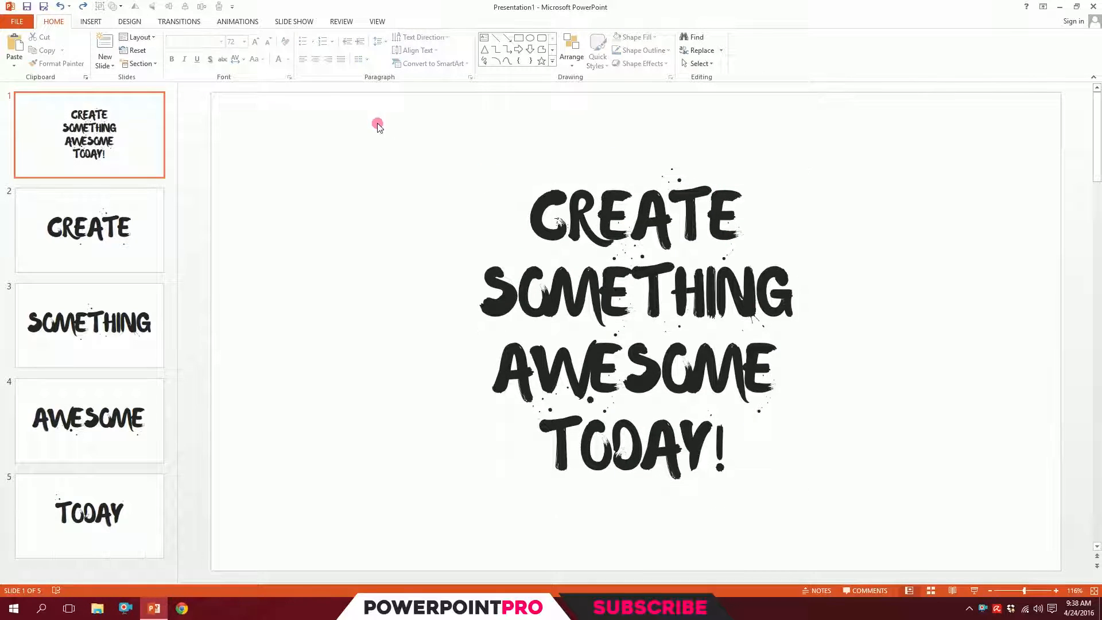
Copy slide 1's brush-font text box and paste it back as a picture.
click(633, 330)
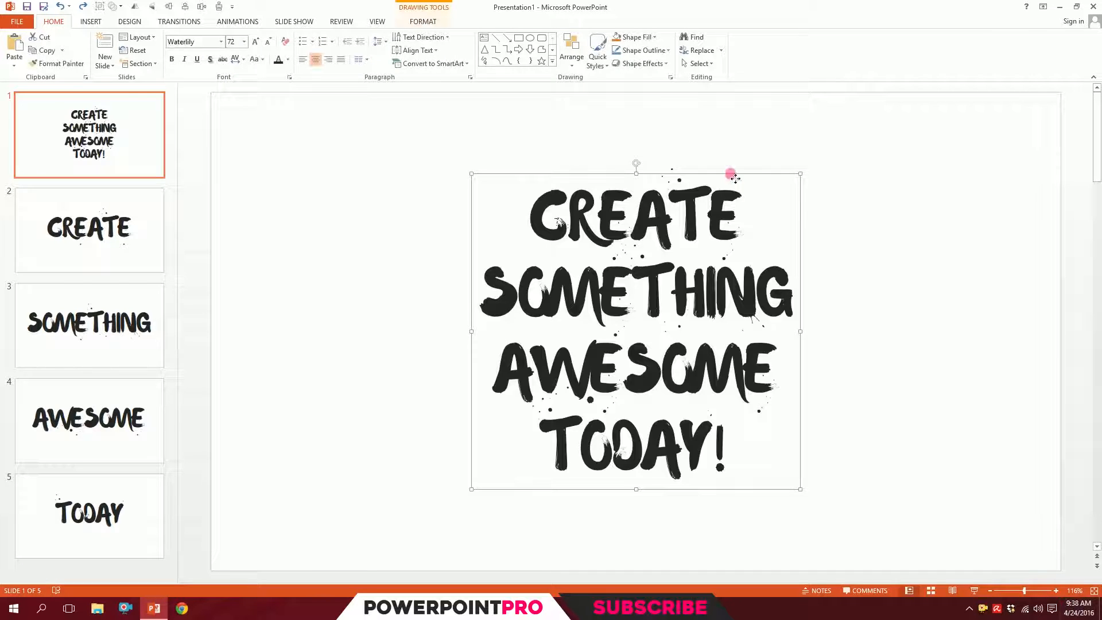
click(378, 145)
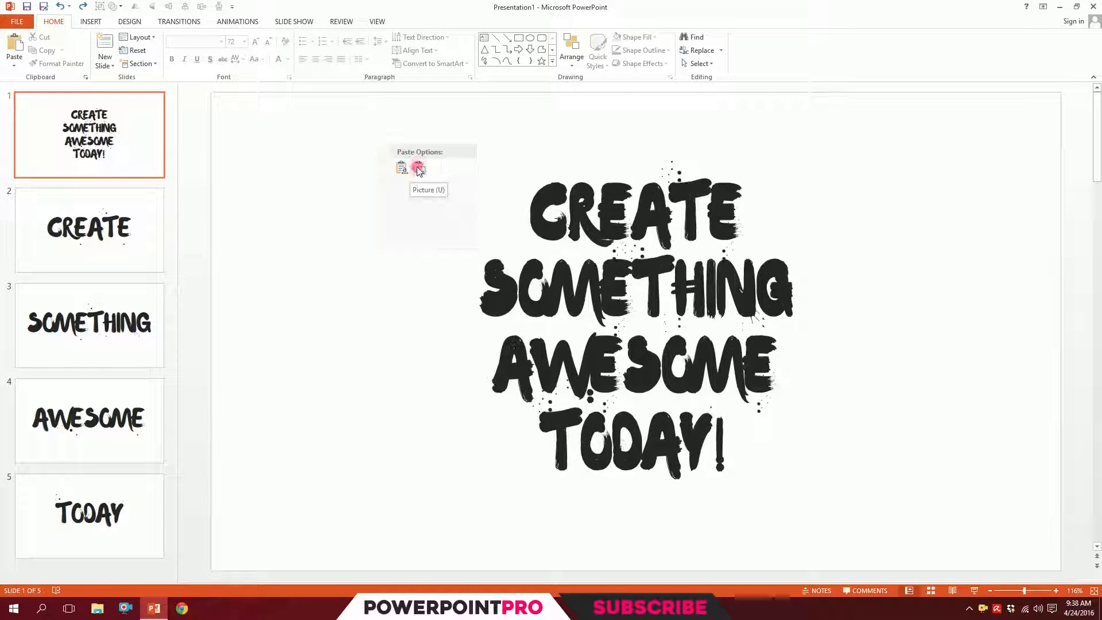
click(418, 168)
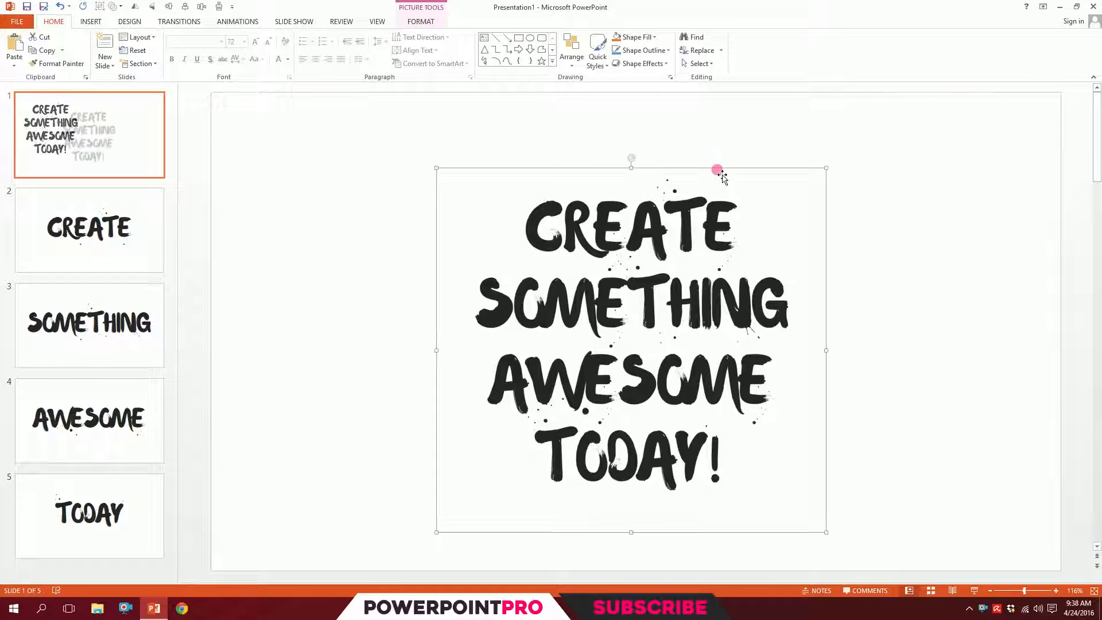
Go to the File menu's Save As page to begin saving a copy.
click(90, 420)
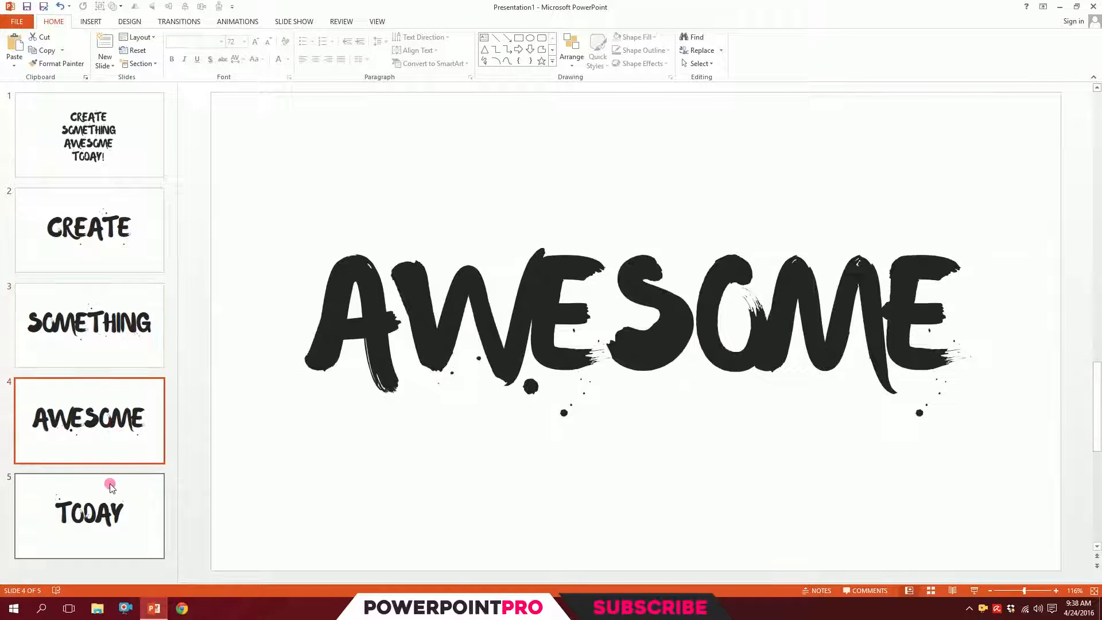
click(88, 230)
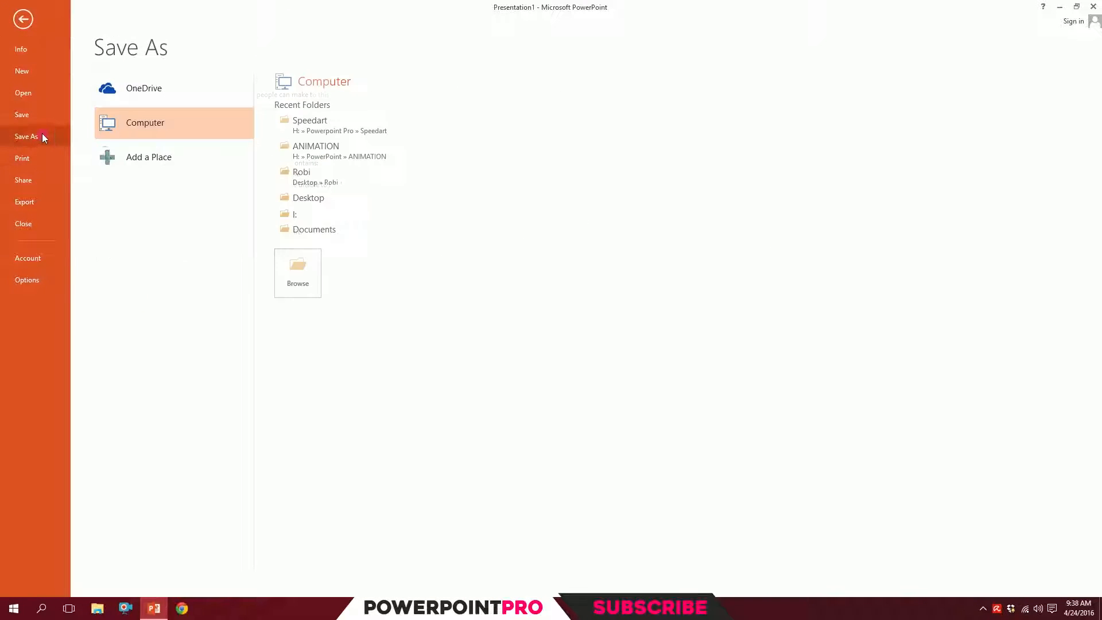
Save a copy named si to the Desktop as a PowerPoint Picture Presentation and confirm.
click(297, 272)
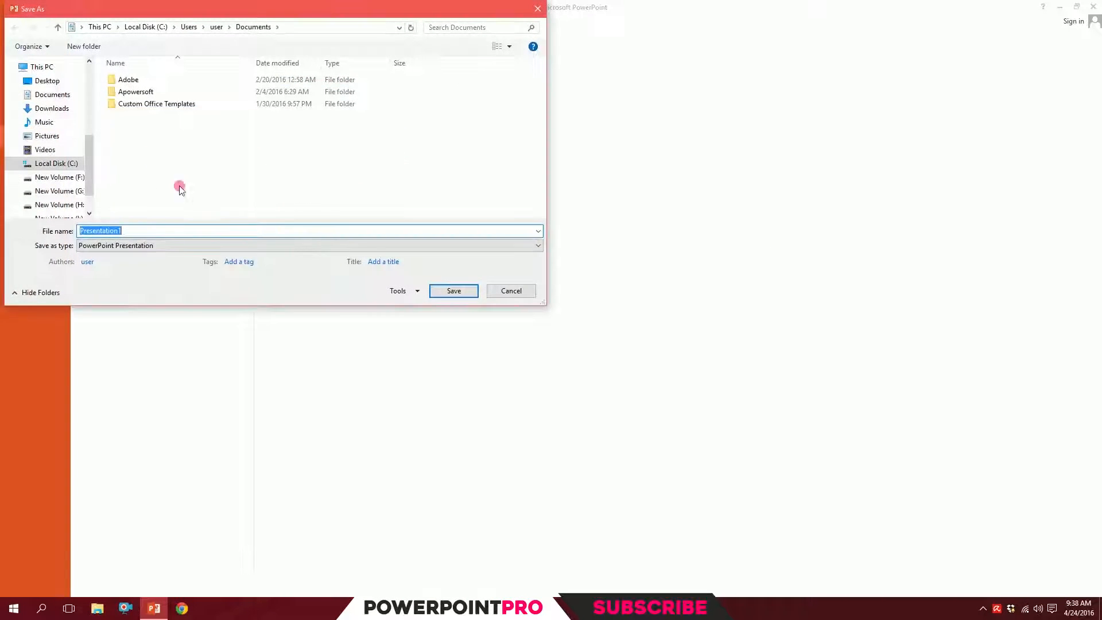
click(47, 80)
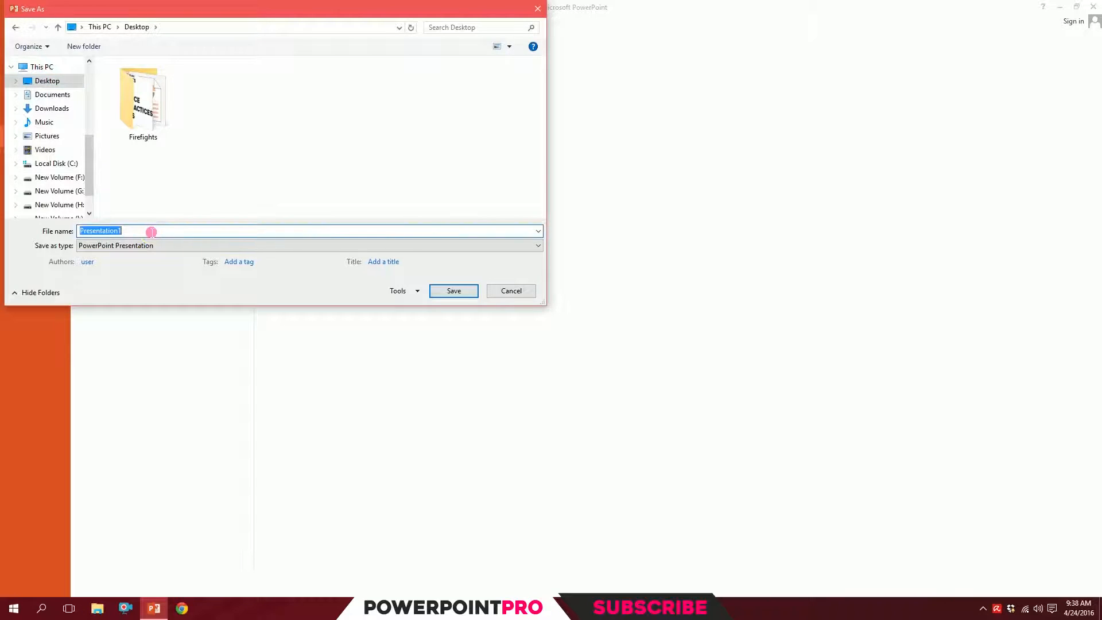
click(537, 246)
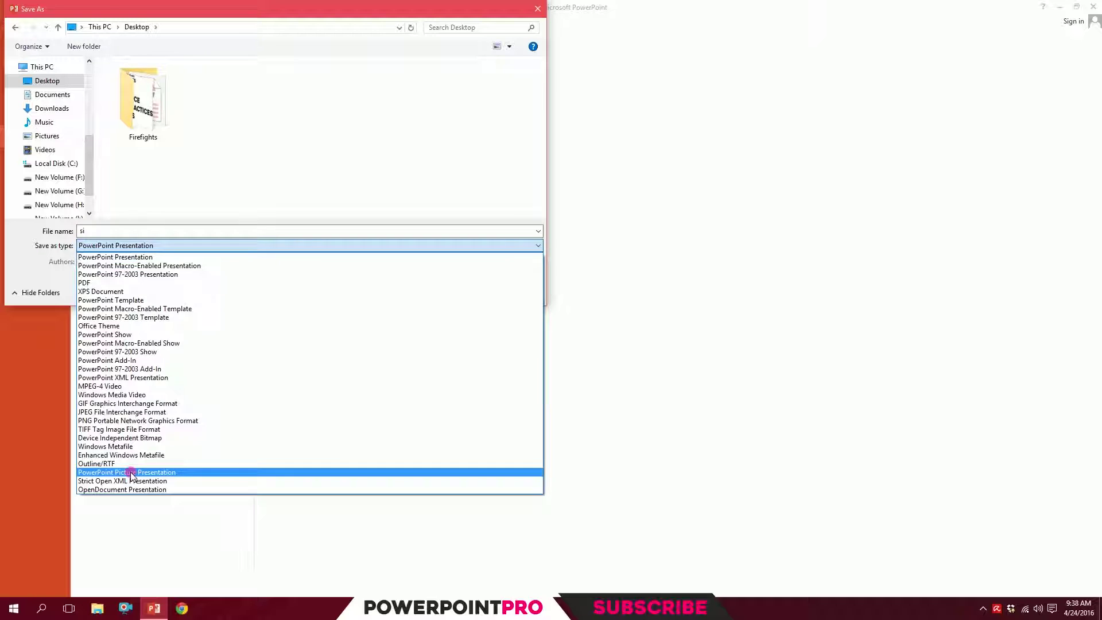
click(126, 471)
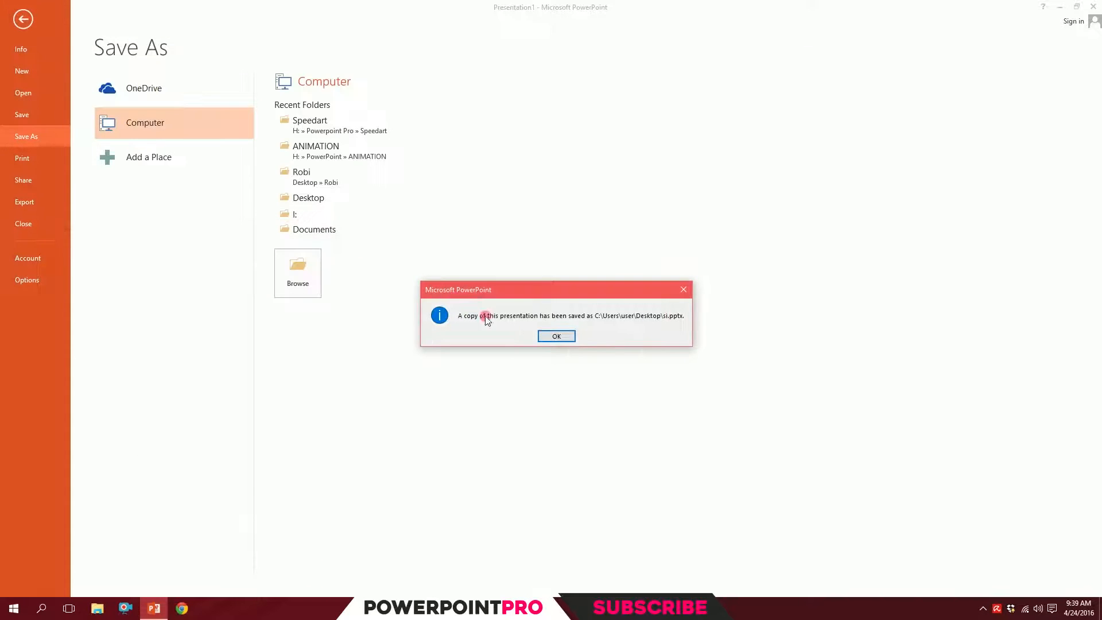
click(555, 336)
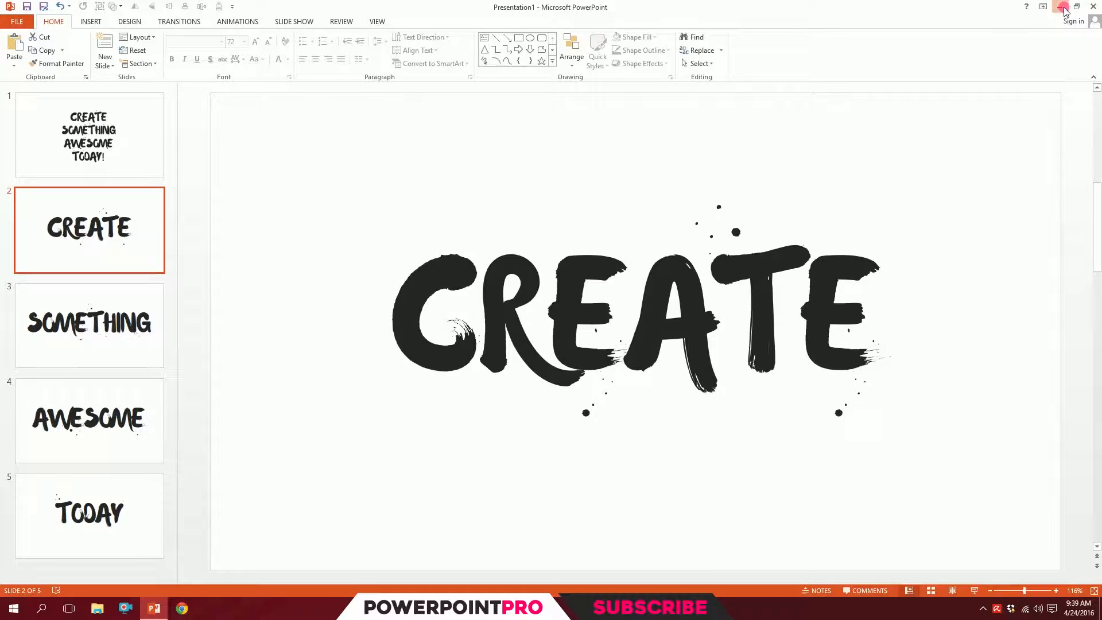
Switch to the si copy and browse its picture slides: CREATE, SOMETHING, then TODAY.
click(88, 133)
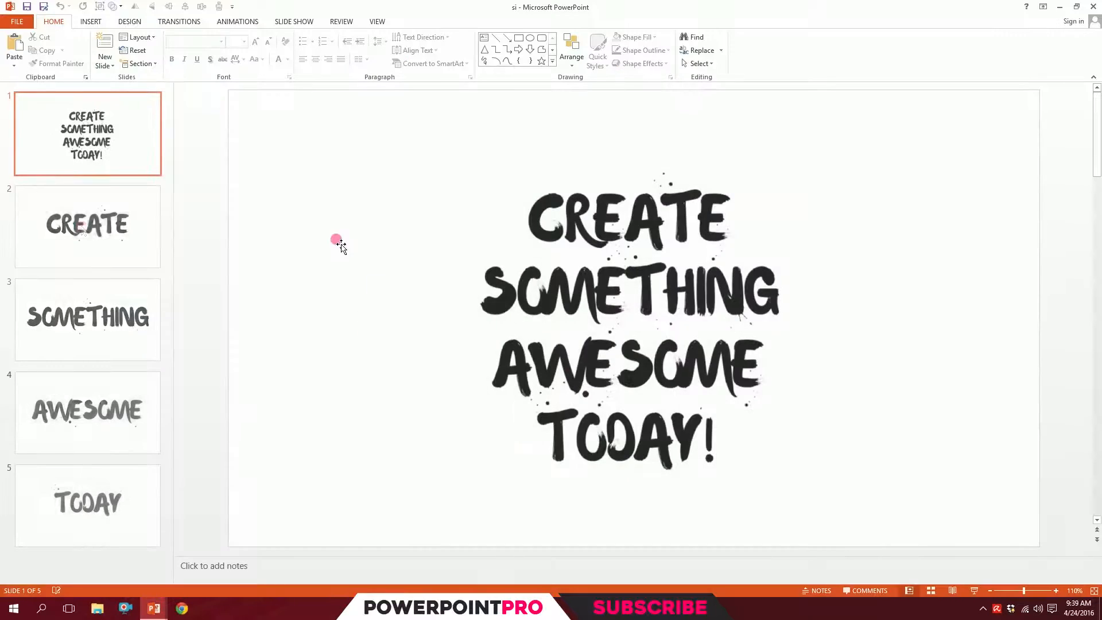
click(87, 226)
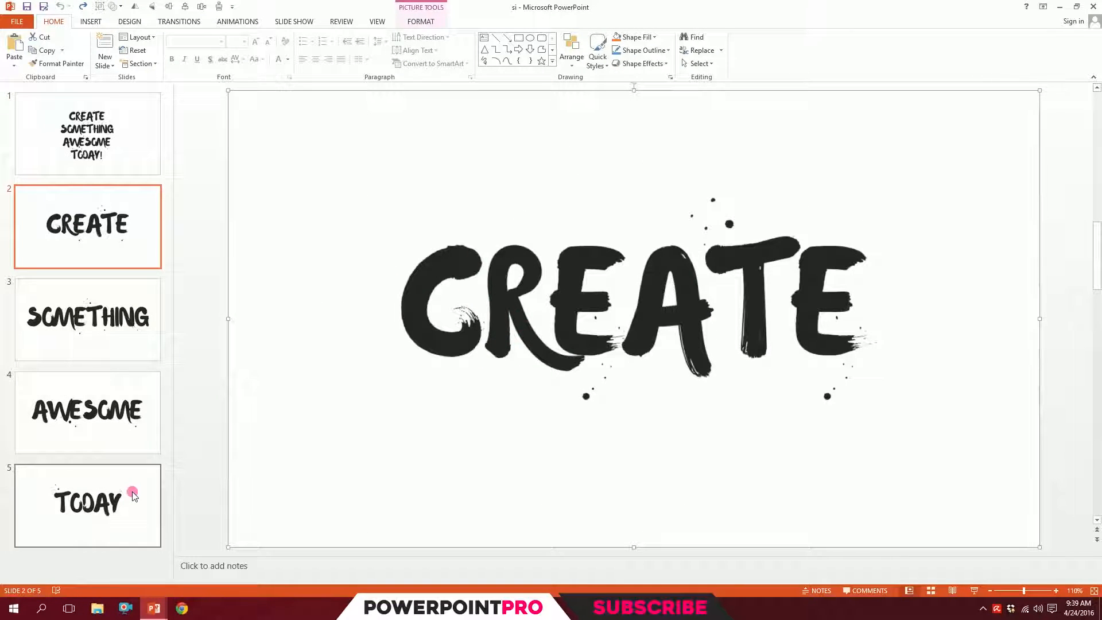
mouse_move(133, 496)
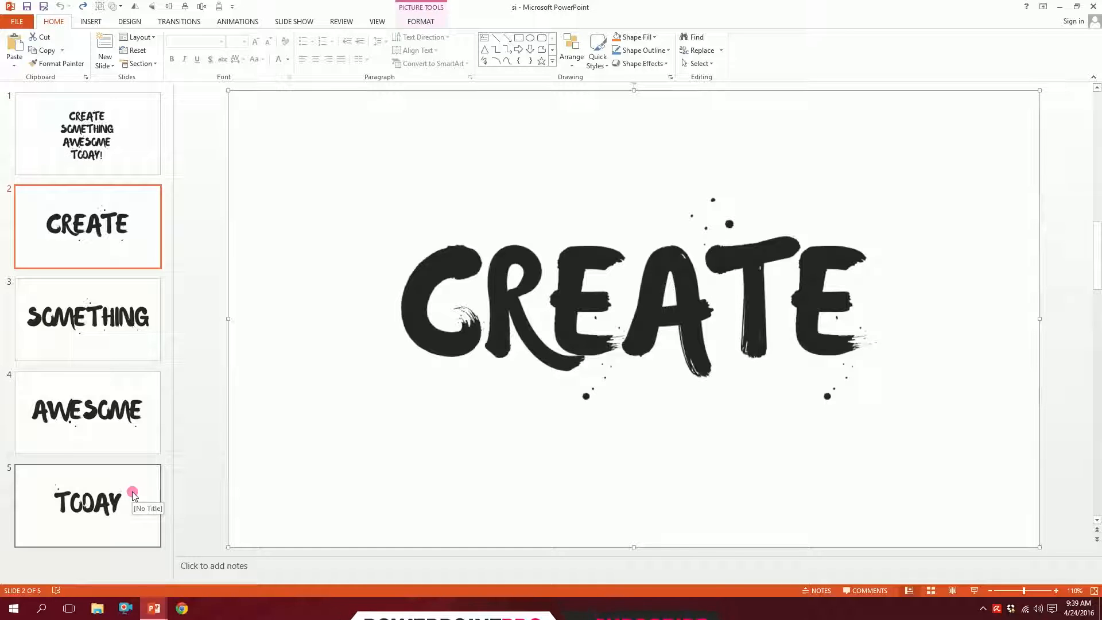
click(87, 320)
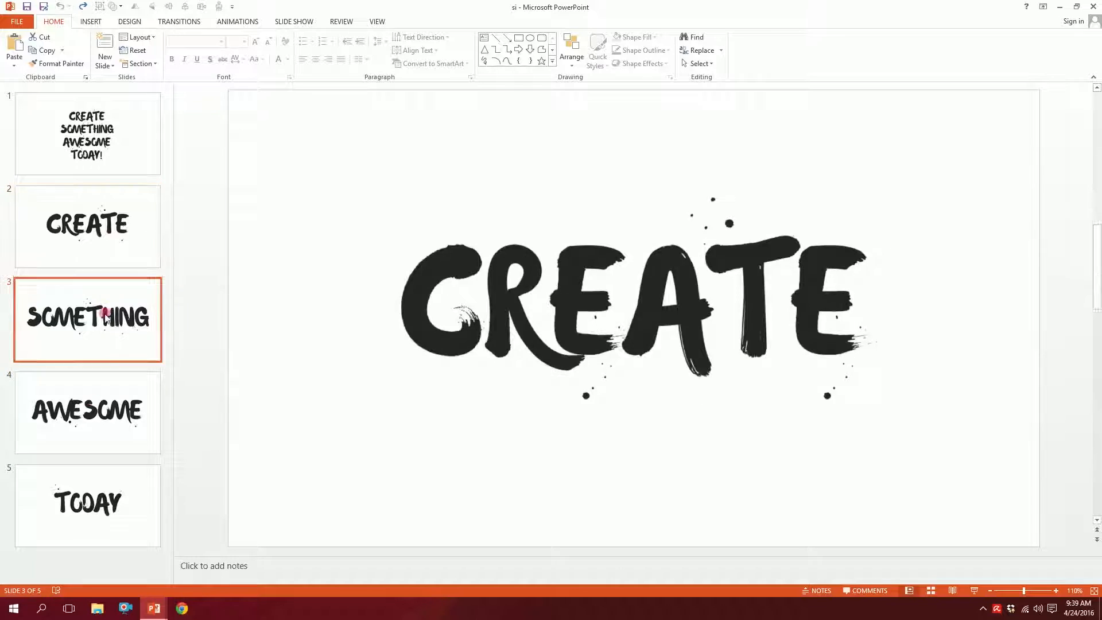
click(87, 505)
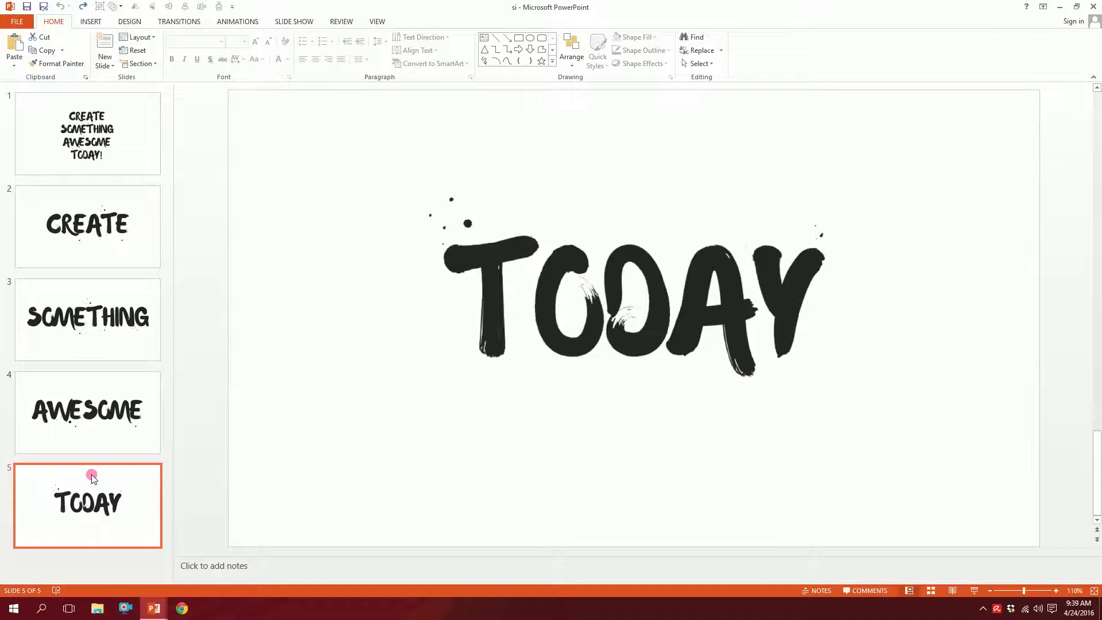